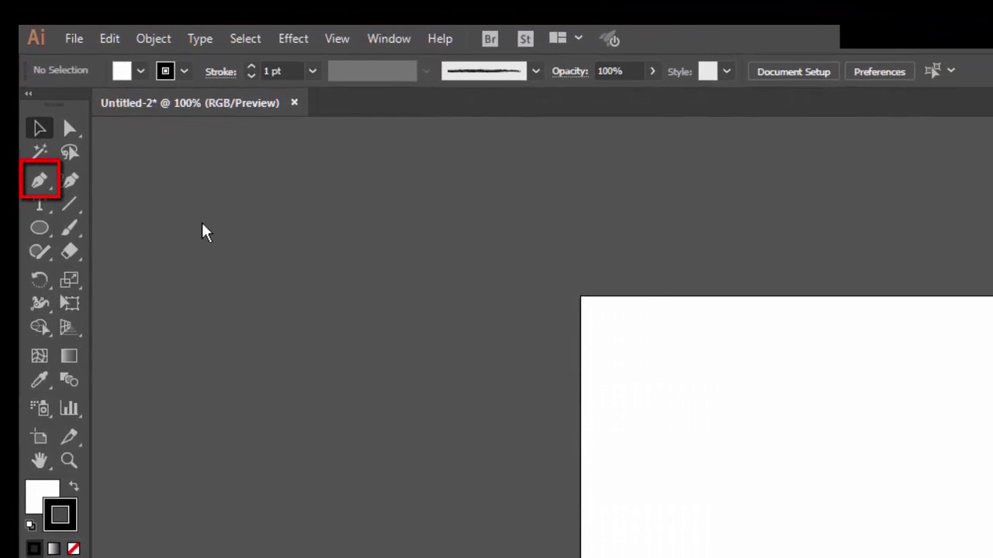
mouse_move(43, 180)
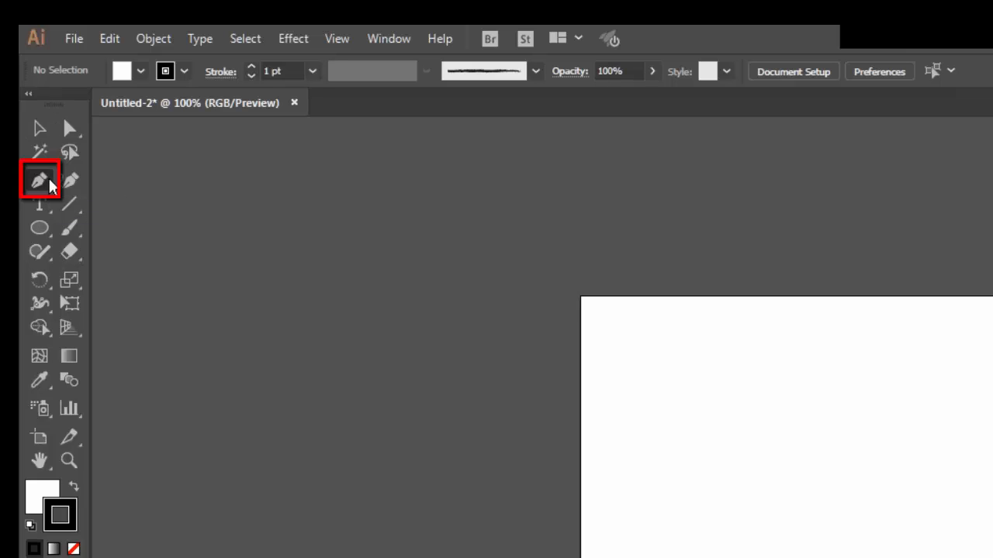
mouse_move(771, 539)
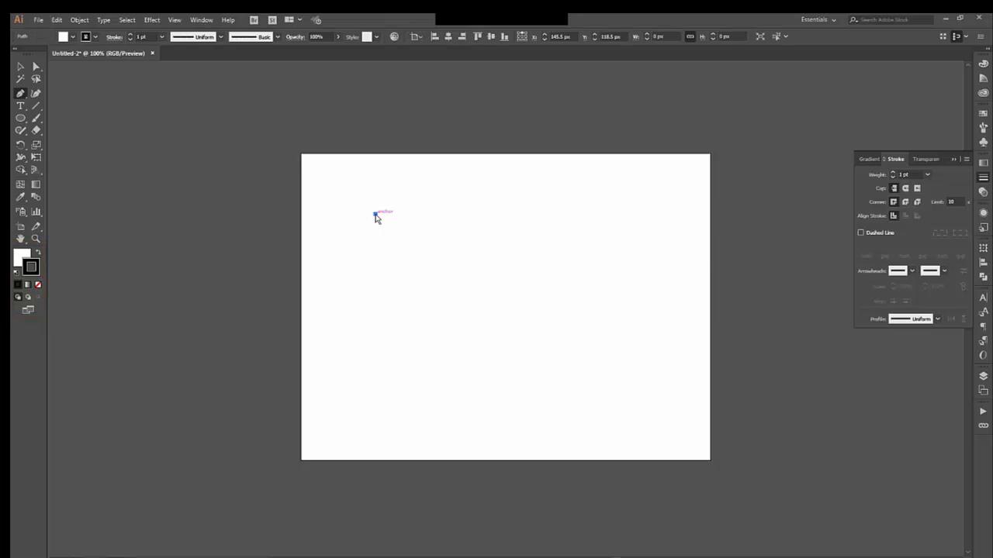
- Place five straight-edged corner points with the Pen tool and close the path at the first point
drag(375, 215, 487, 283)
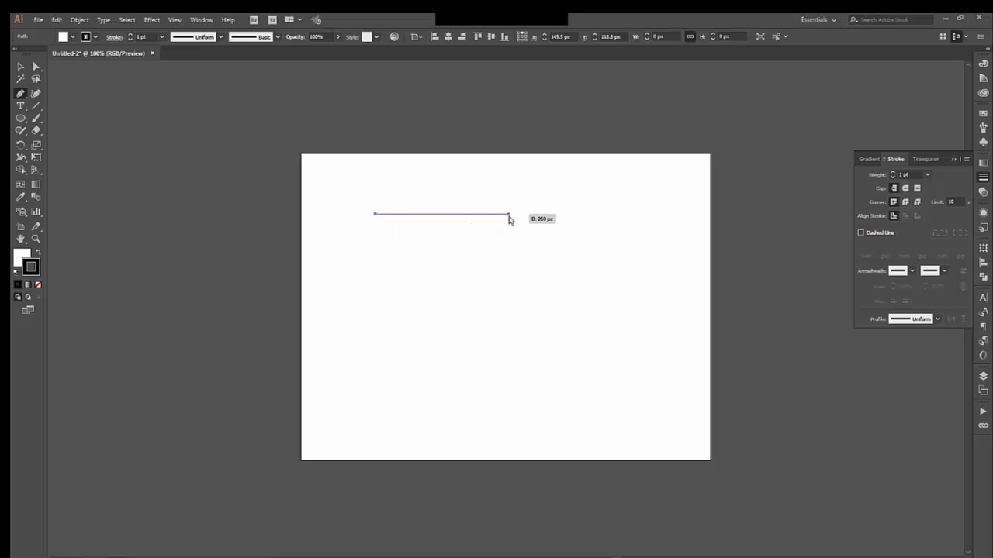
drag(508, 215, 495, 187)
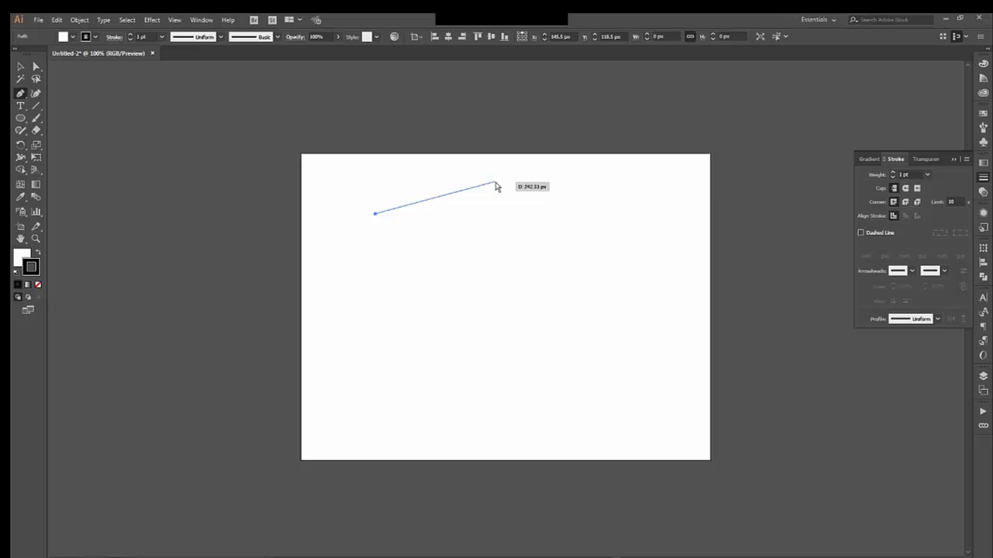
click(495, 183)
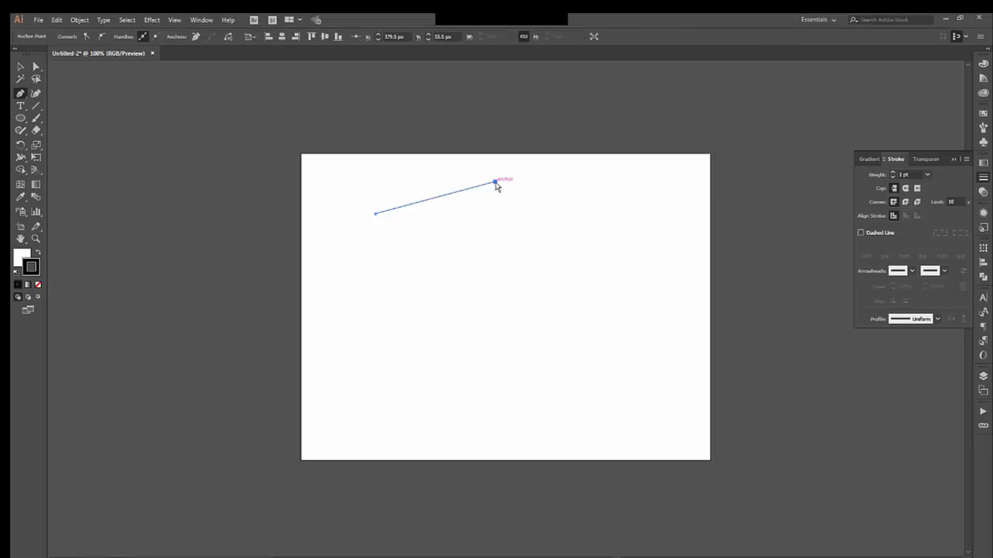
drag(495, 184, 550, 210)
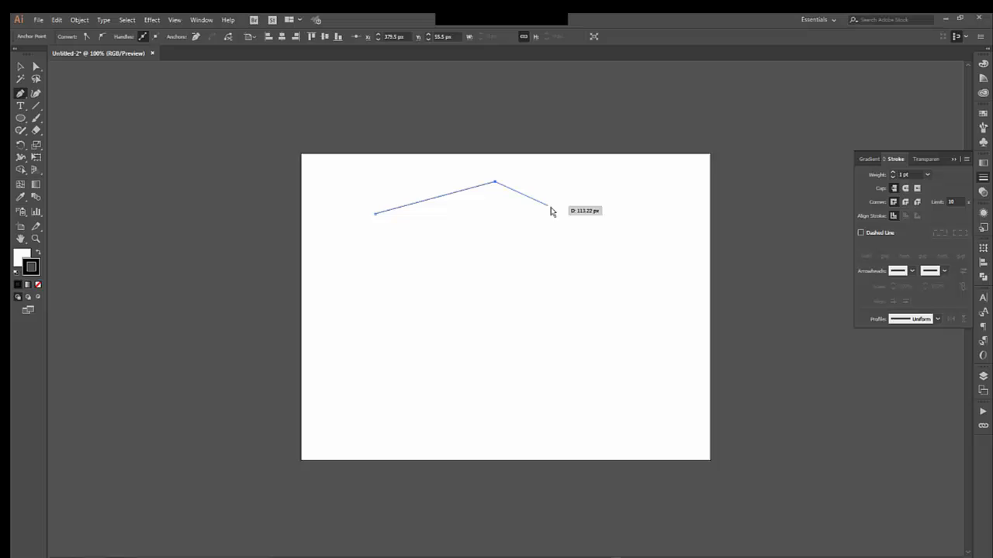
click(577, 281)
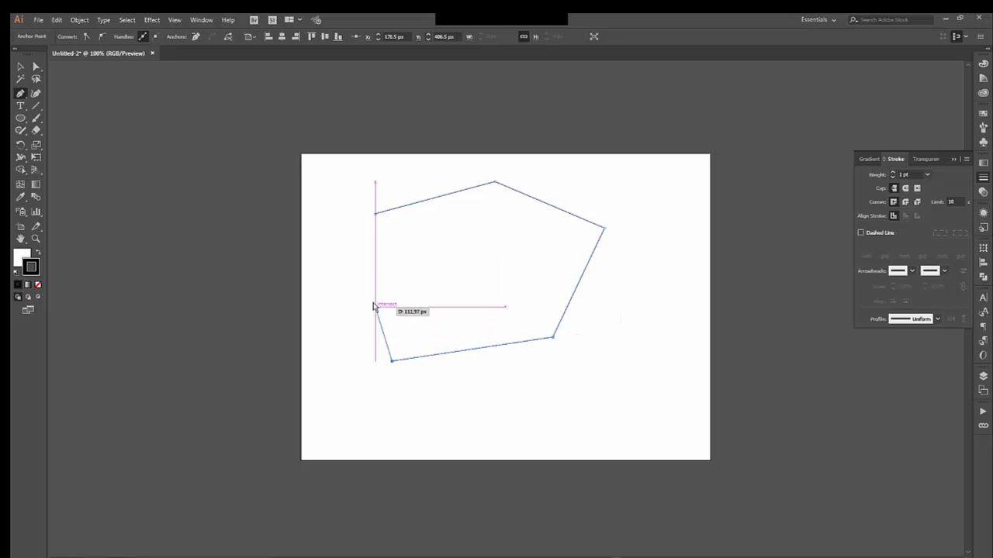
drag(376, 306, 376, 217)
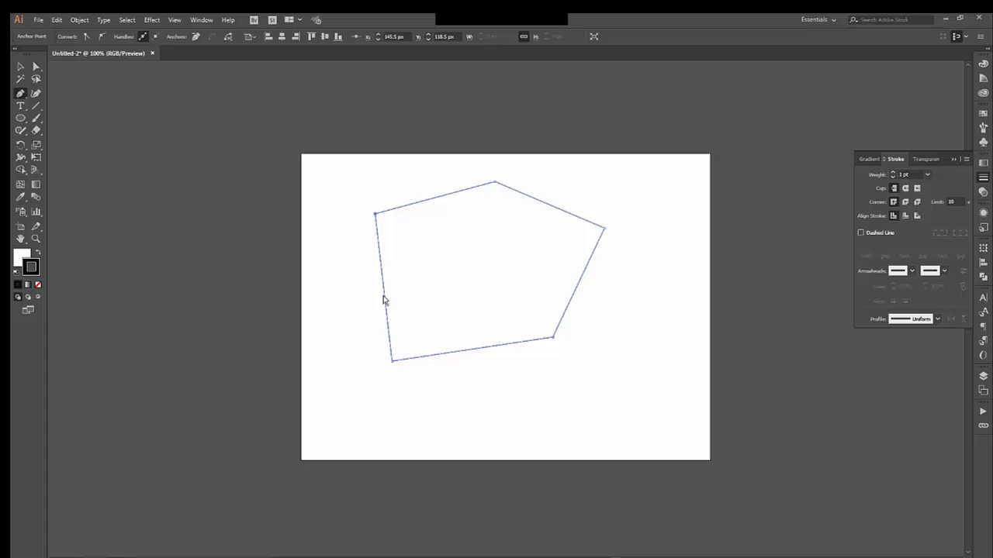
mouse_move(267, 303)
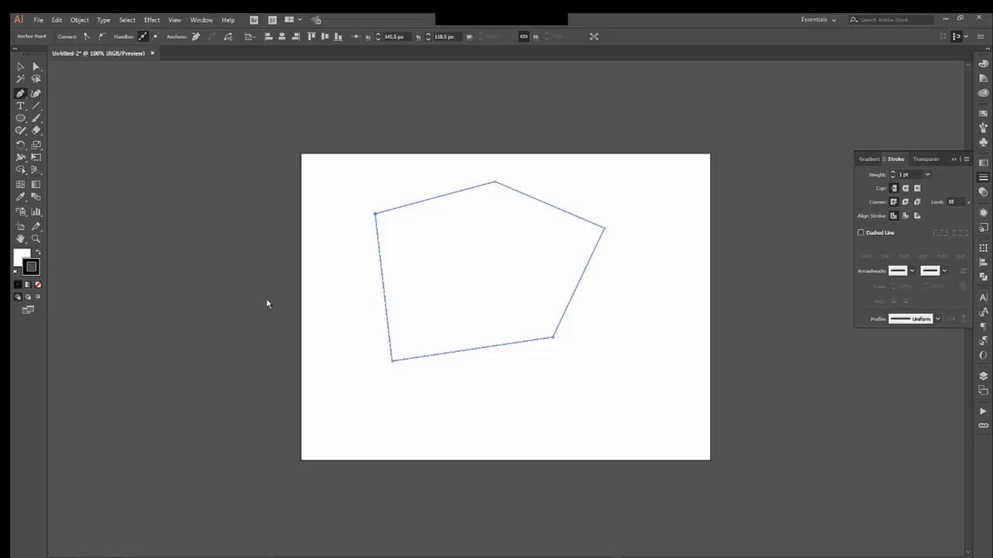
mouse_move(248, 292)
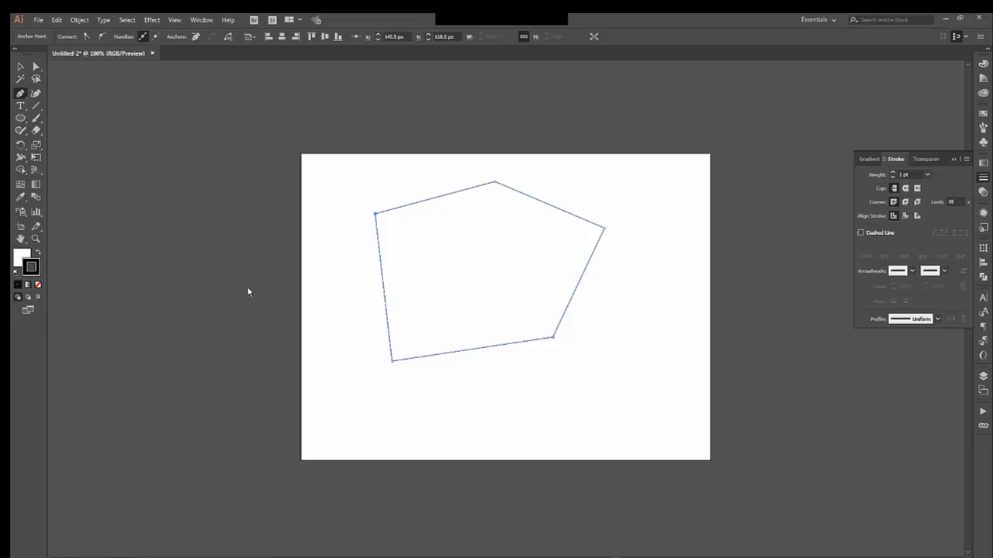
mouse_move(35, 65)
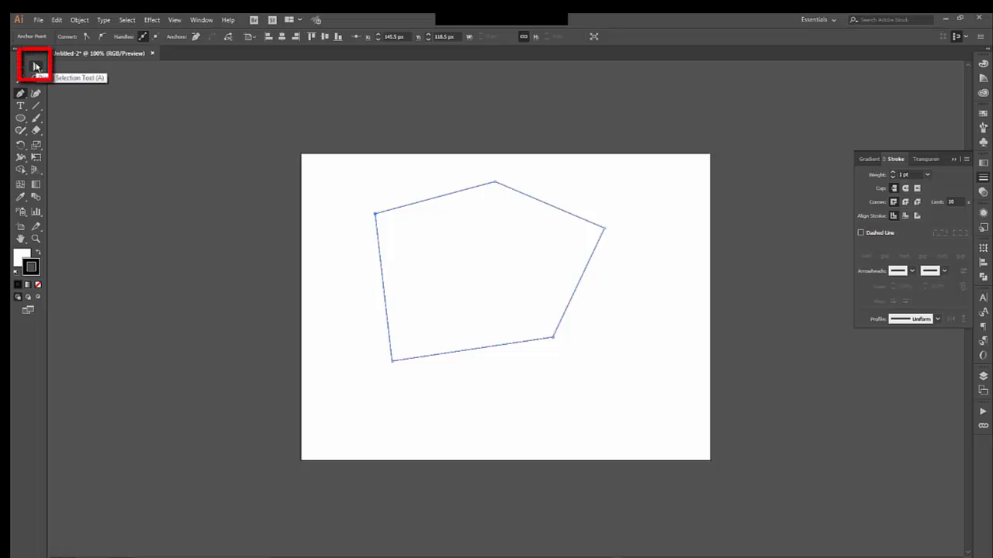
- Drag three corner points to new positions, crossing the pentagon into a zigzag
click(35, 65)
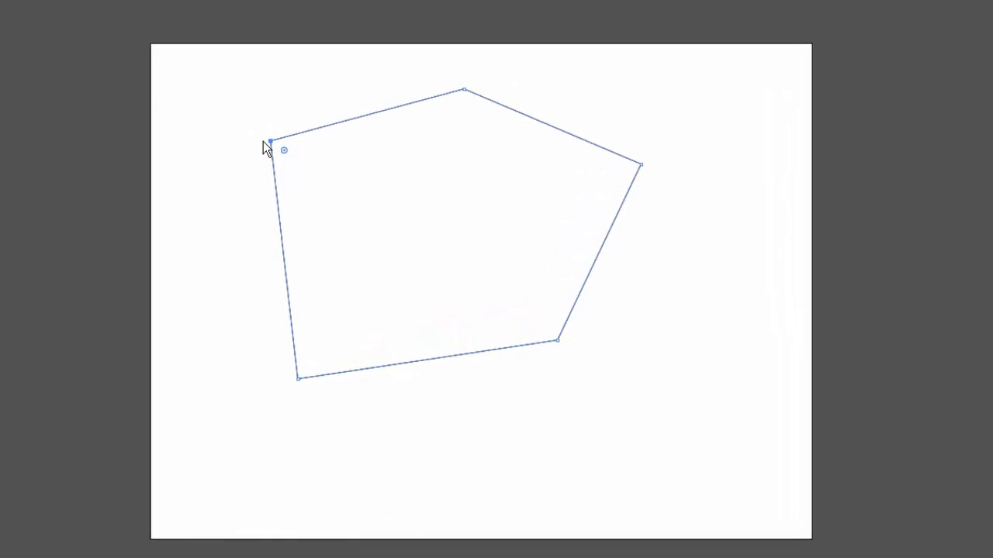
drag(269, 140, 427, 216)
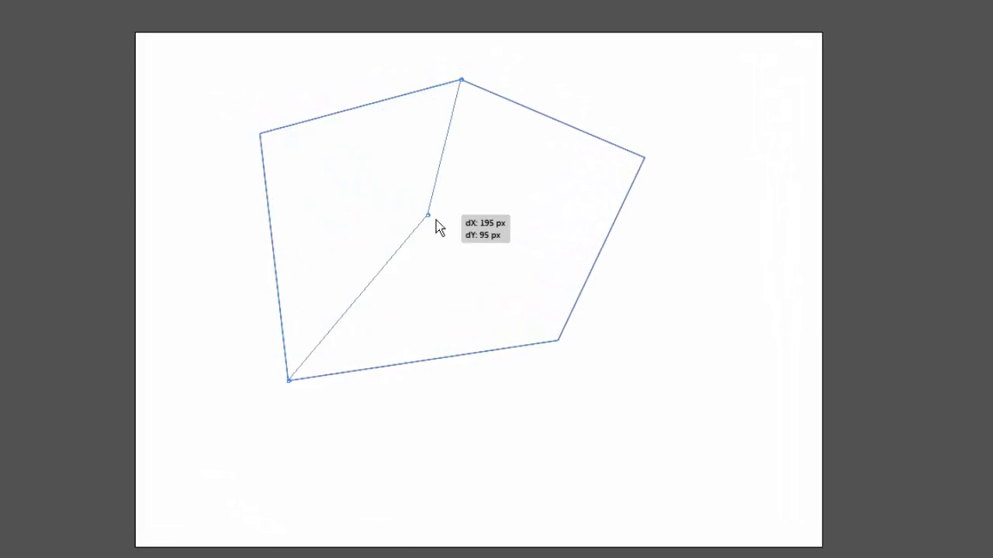
drag(429, 215, 505, 248)
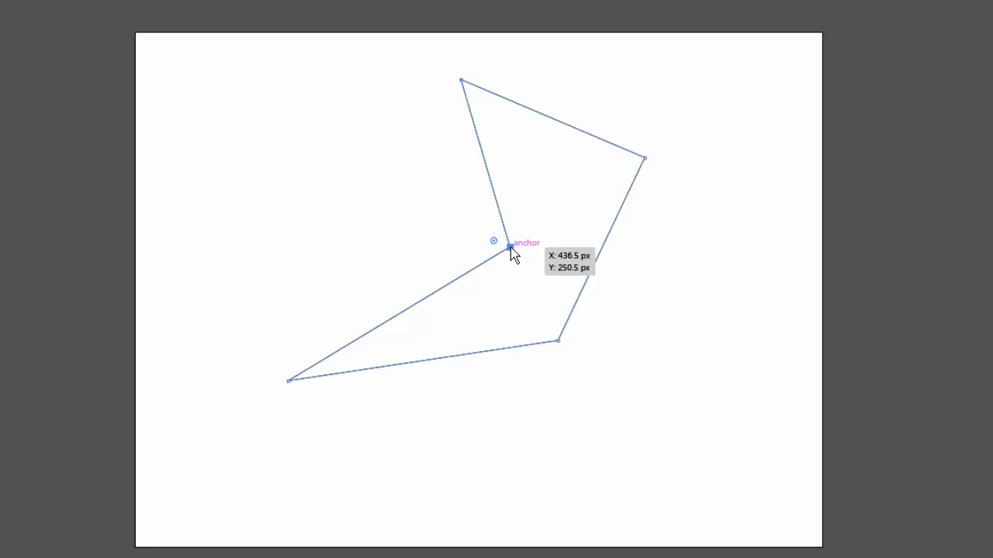
drag(508, 247, 646, 161)
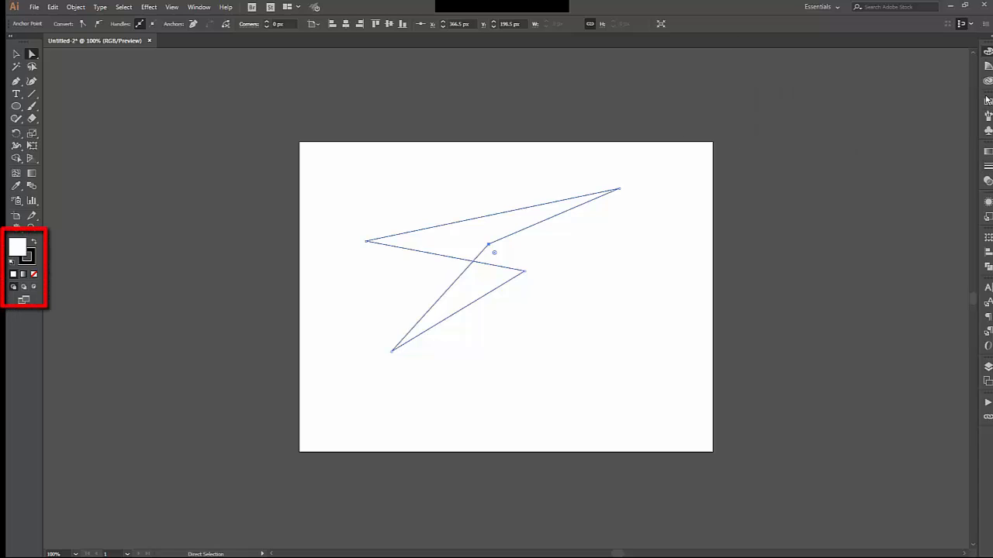
- Fill the zigzag red, move its inner notch point, then clear the artboard
click(888, 130)
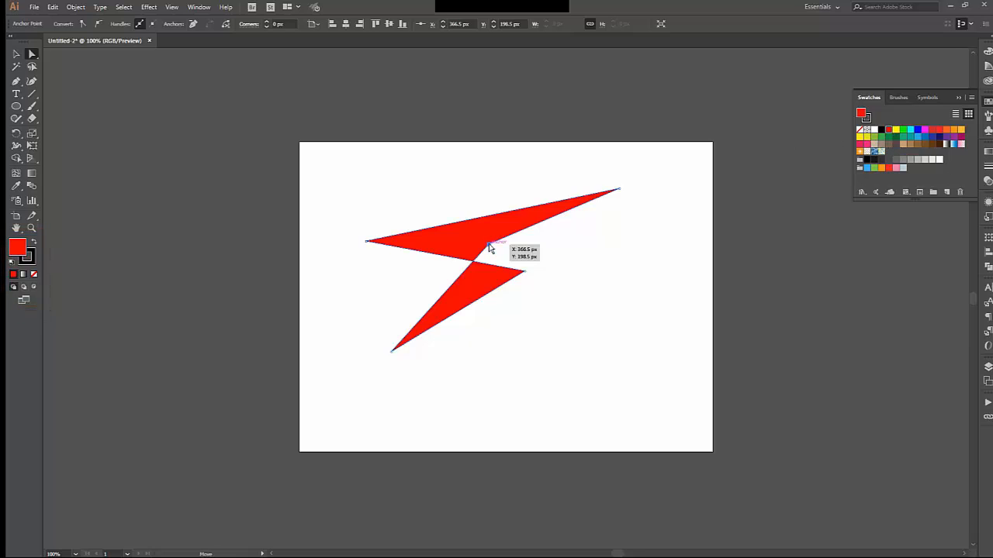
drag(488, 244, 571, 321)
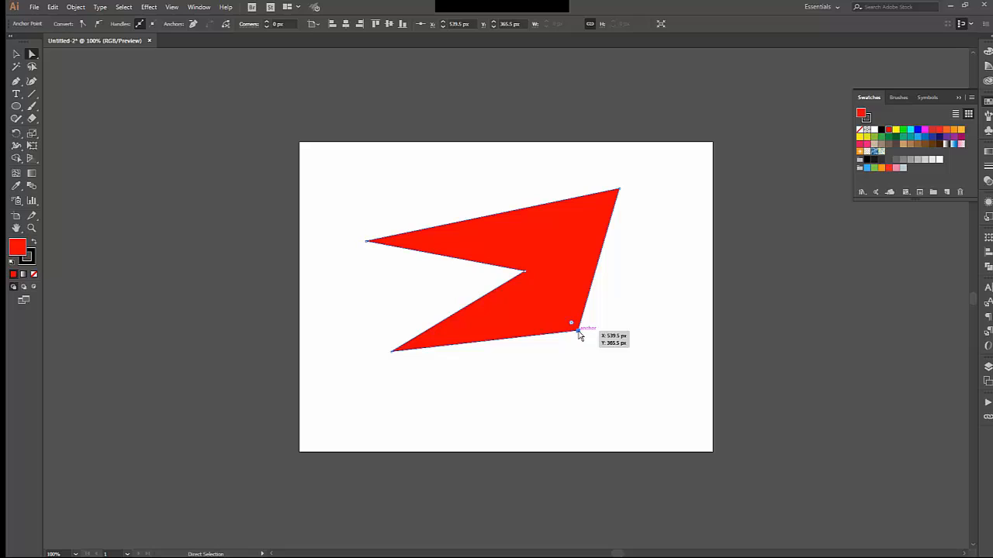
drag(572, 323, 496, 256)
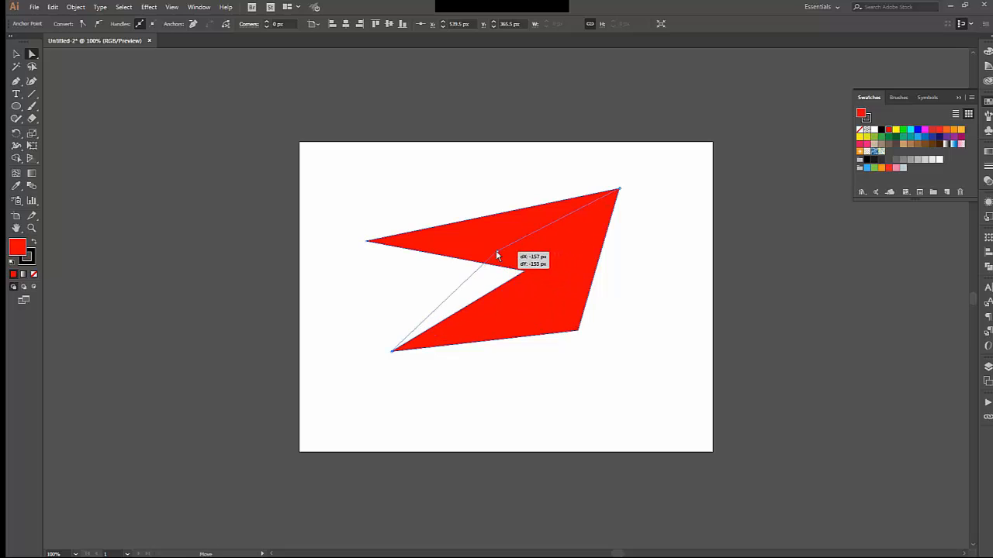
drag(578, 332, 497, 260)
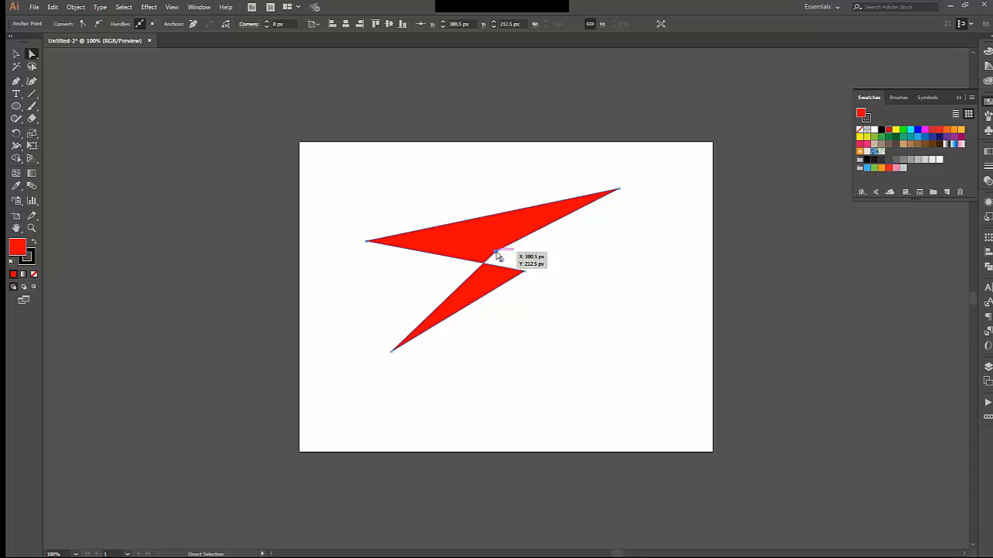
click(12, 53)
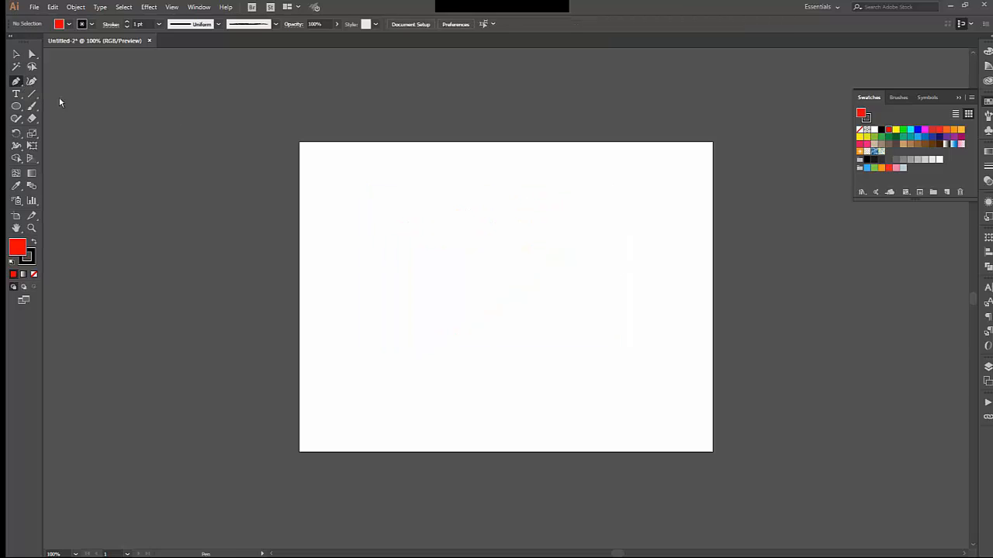
mouse_move(396, 202)
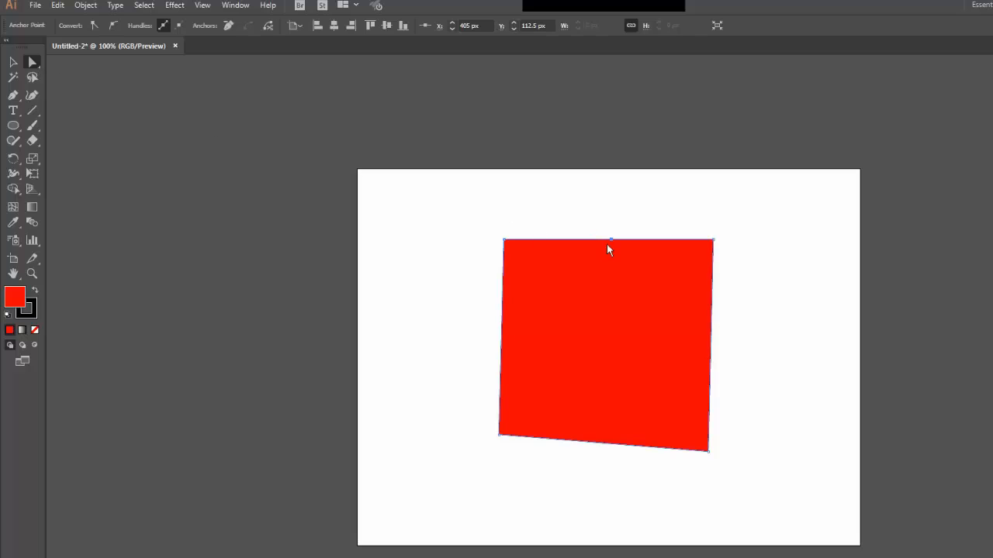
- Pull the middle point of the red shape's top edge upward into a peak
drag(609, 250, 615, 203)
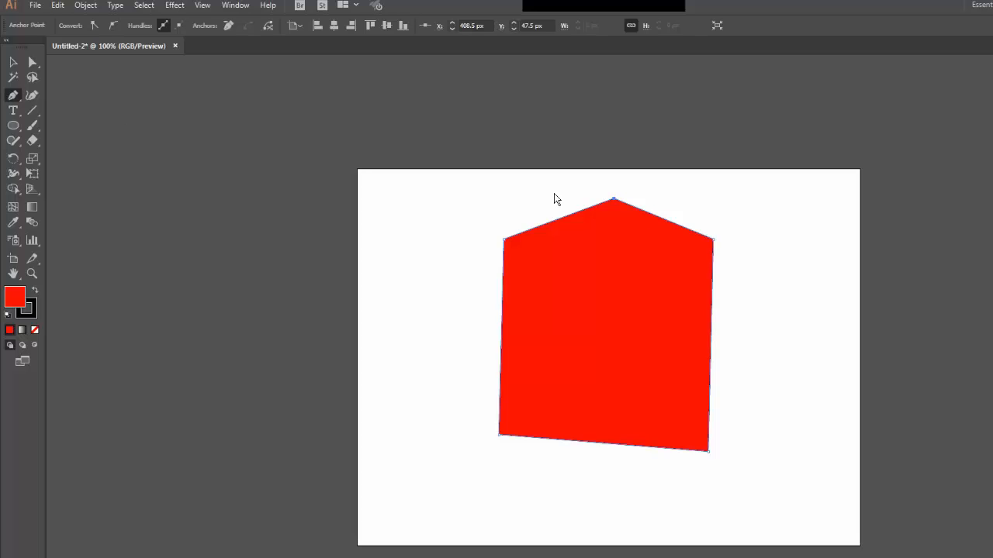
mouse_move(615, 204)
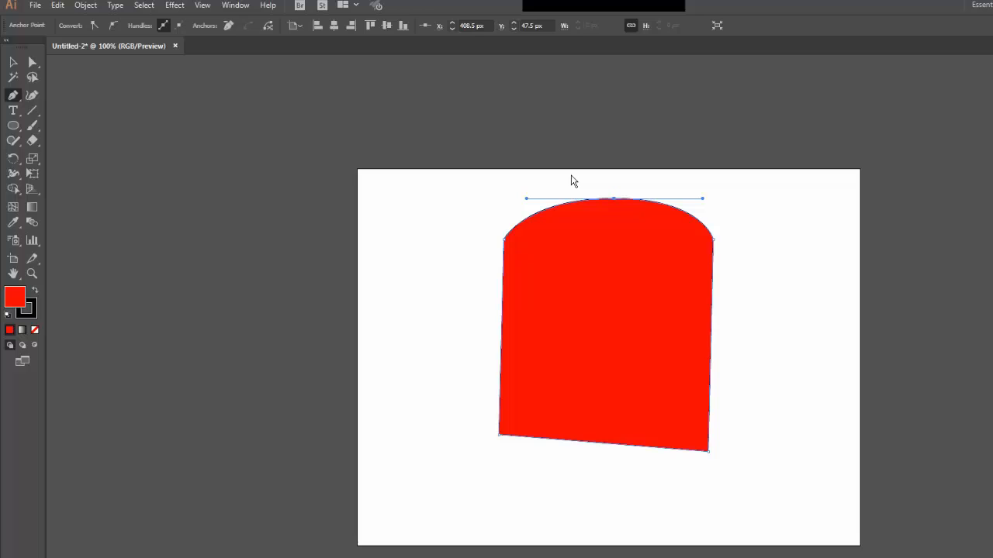
mouse_move(668, 235)
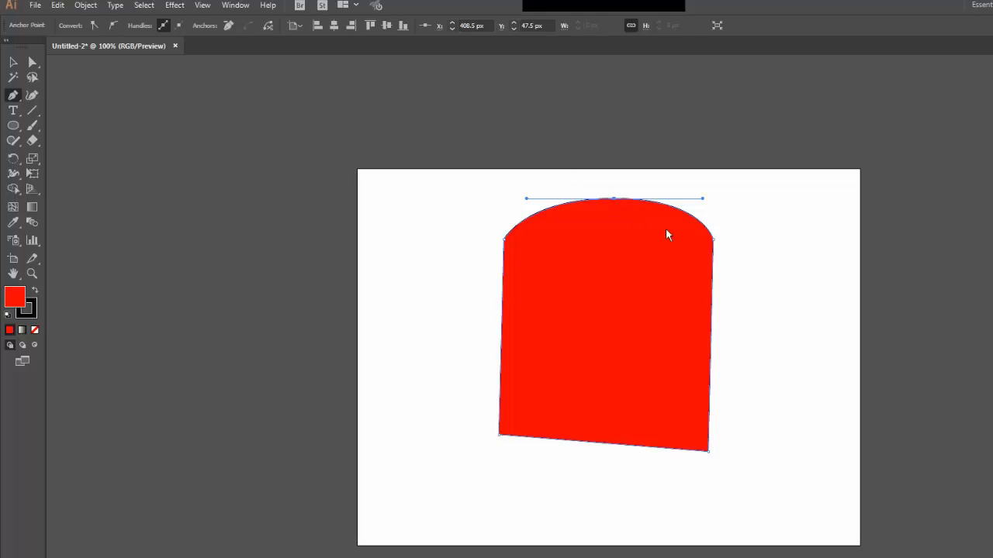
- Drag out Bezier handles to round the red shape's sides into smooth curves
drag(702, 200, 729, 281)
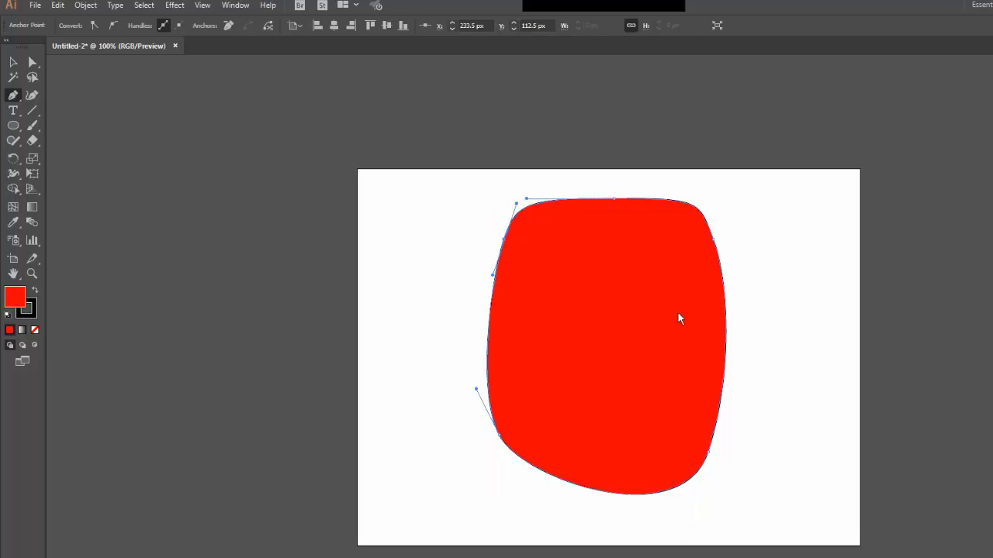
mouse_move(746, 349)
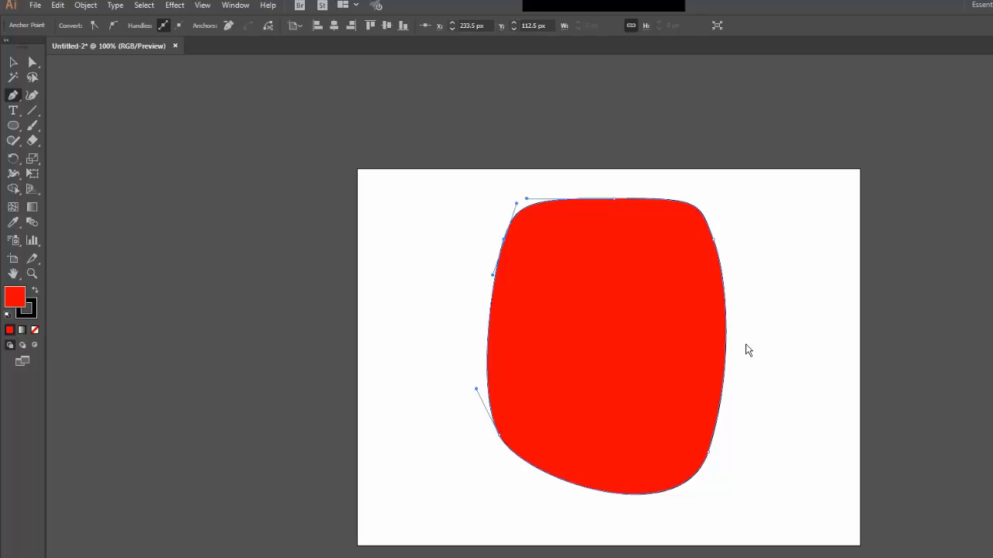
mouse_move(380, 302)
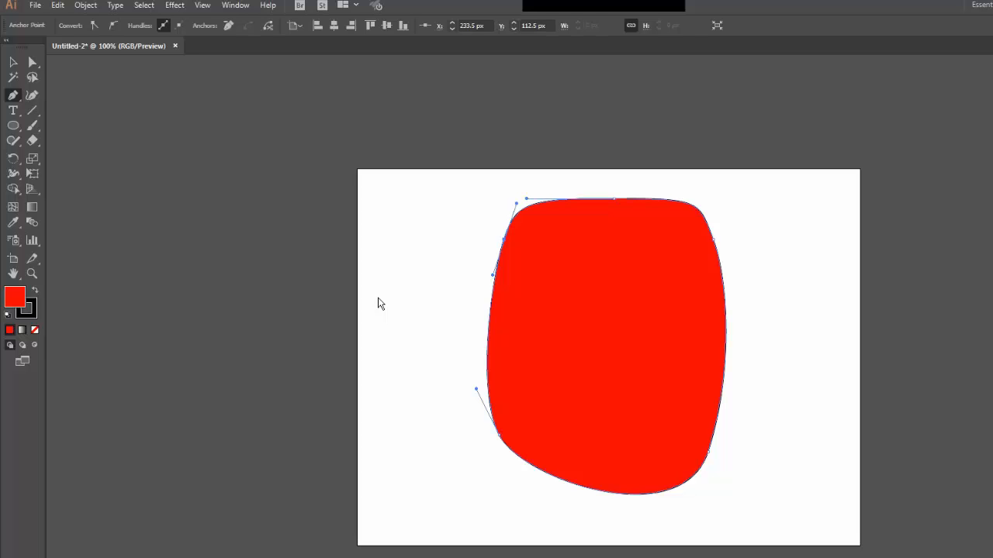
mouse_move(395, 299)
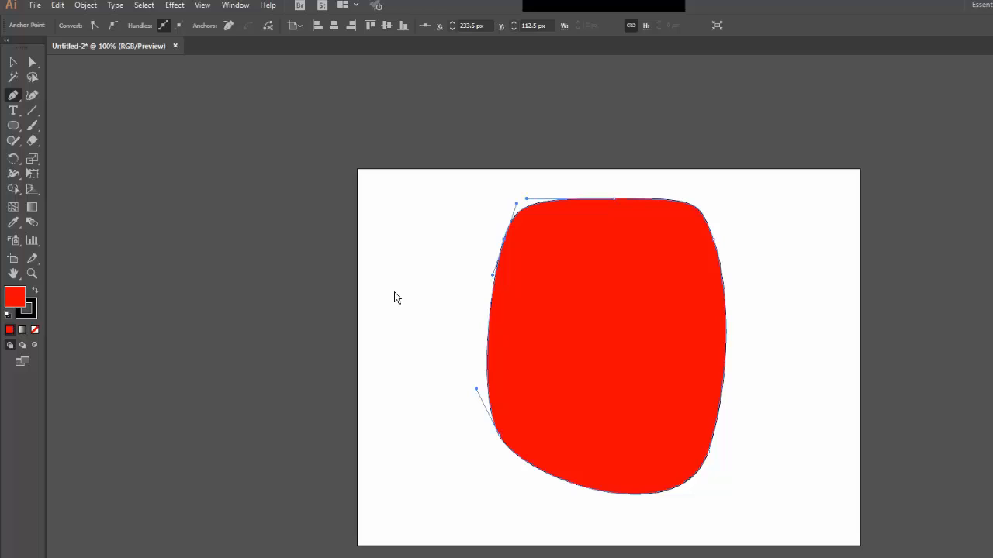
mouse_move(519, 216)
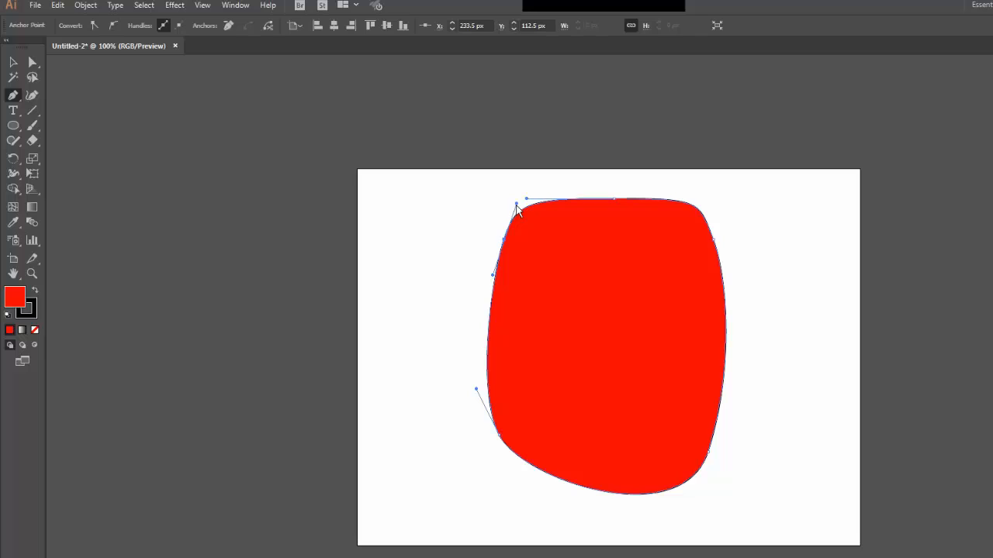
mouse_move(609, 239)
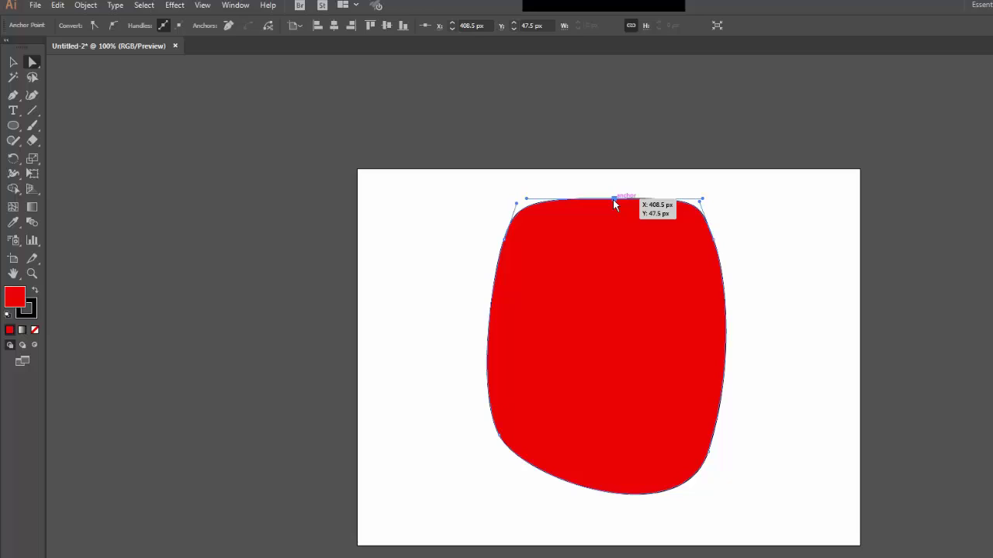
mouse_move(578, 206)
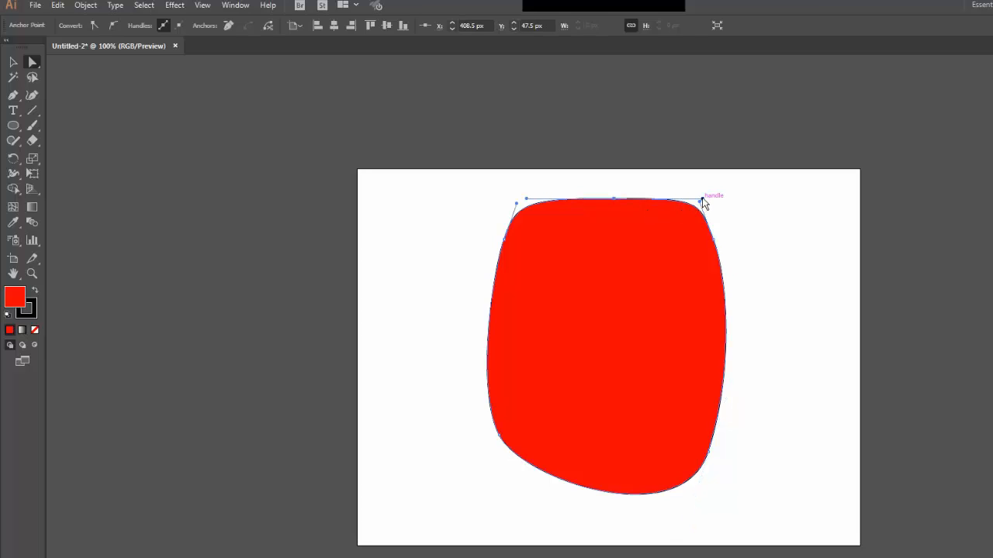
- Tilt the top anchor's handles to dent the left side and raise a tall peak
drag(702, 203, 666, 161)
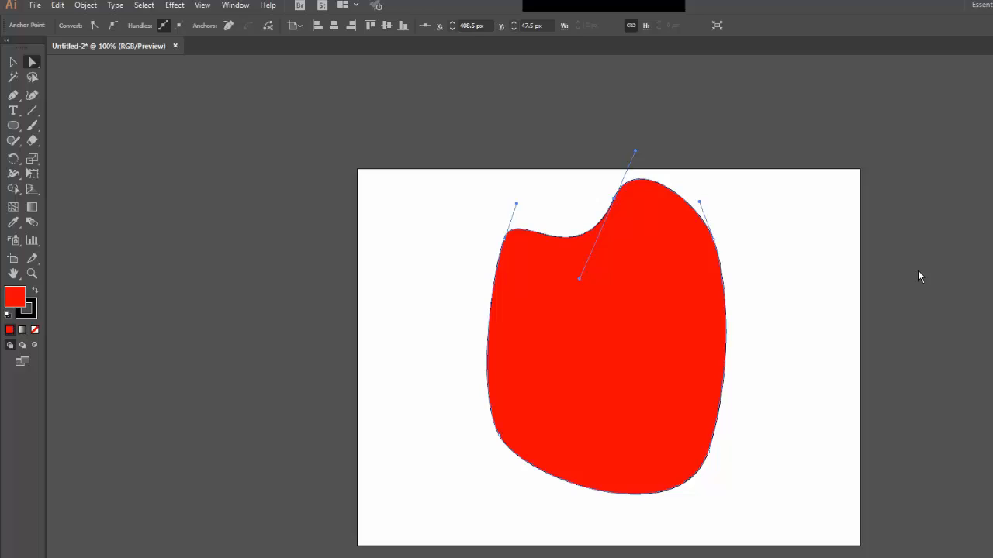
mouse_move(636, 158)
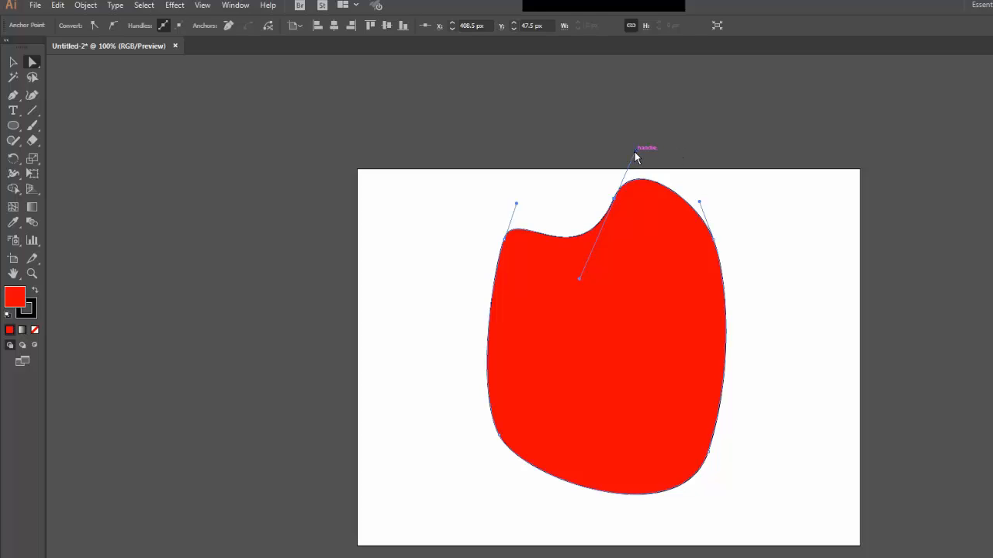
drag(636, 147, 642, 129)
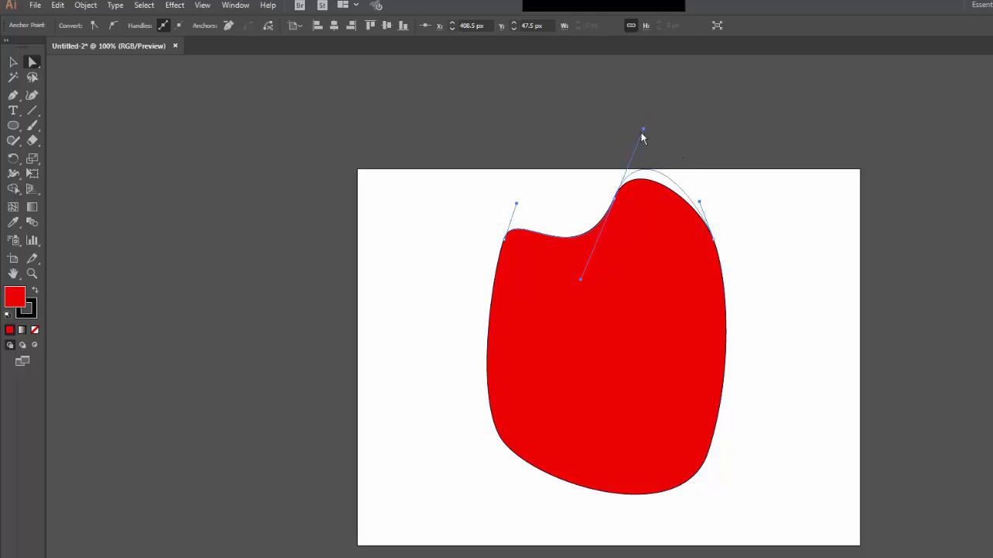
drag(642, 129, 659, 85)
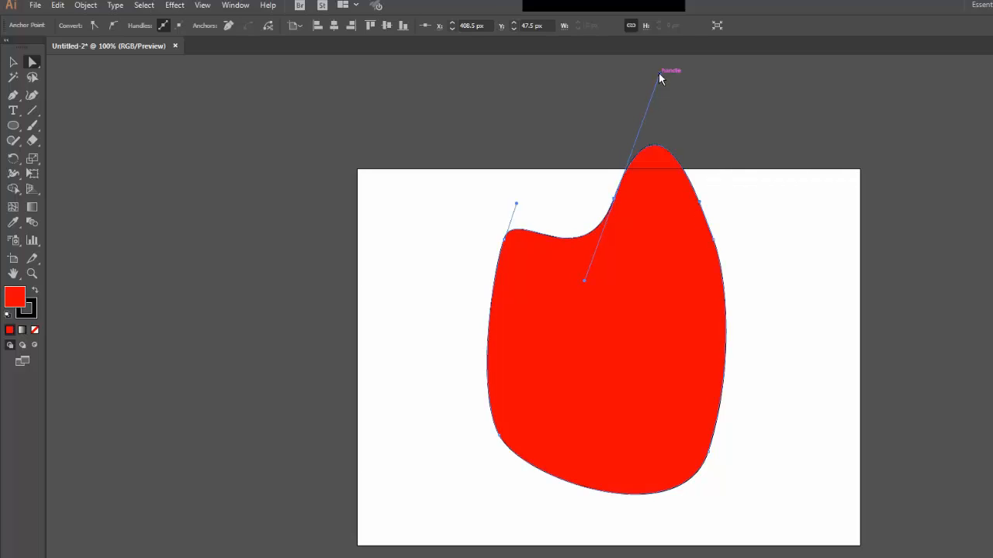
mouse_move(501, 415)
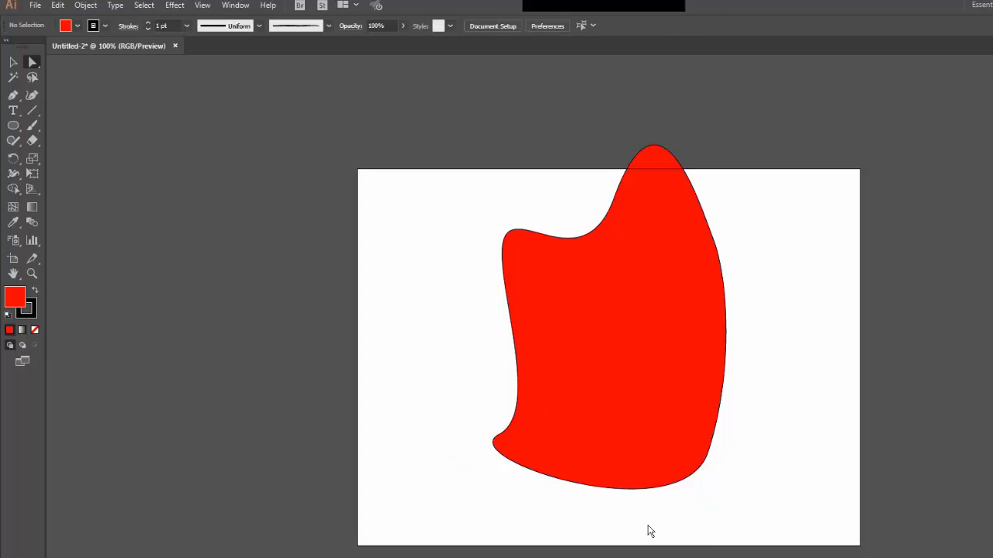
mouse_move(250, 255)
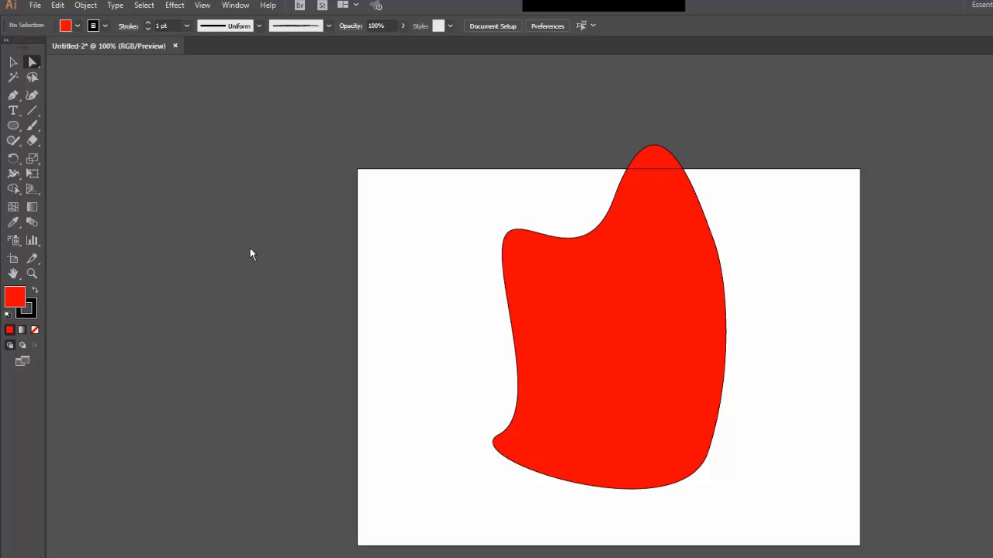